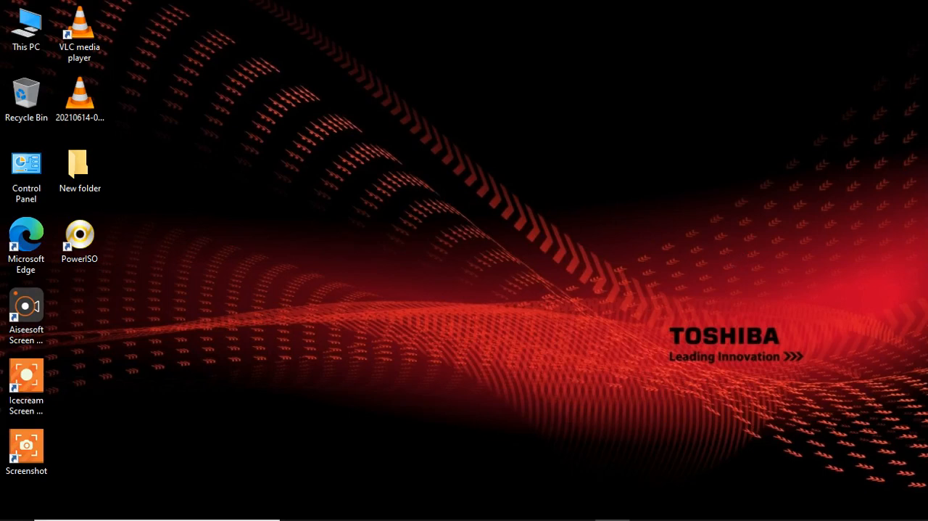
mouse_move(819, 413)
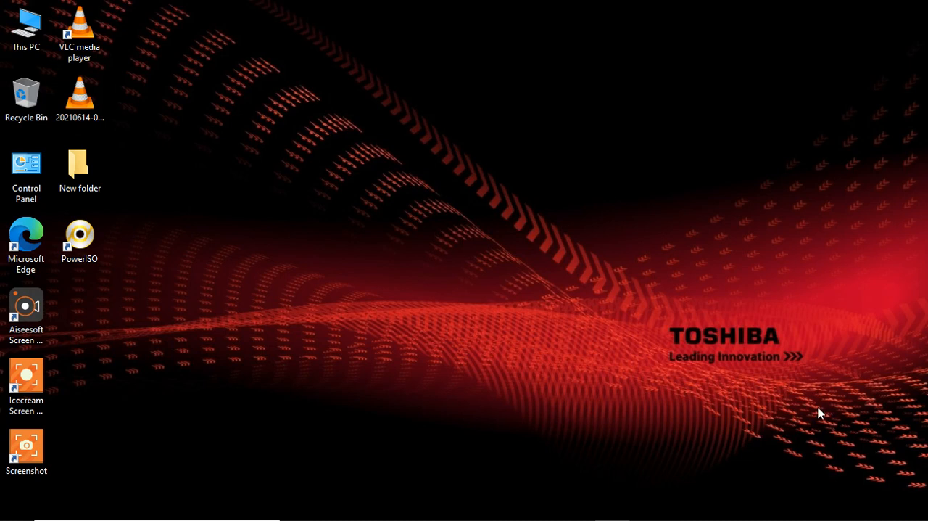
mouse_move(3, 7)
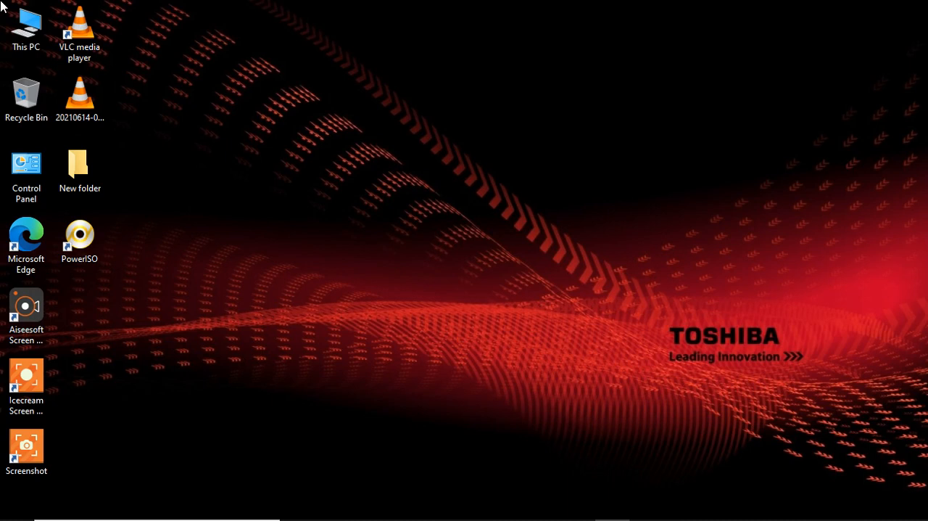
Step: Open This PC to see the inserted 14.8 GB USB Drive (G:), then bring up Windows search
left_click(26, 21)
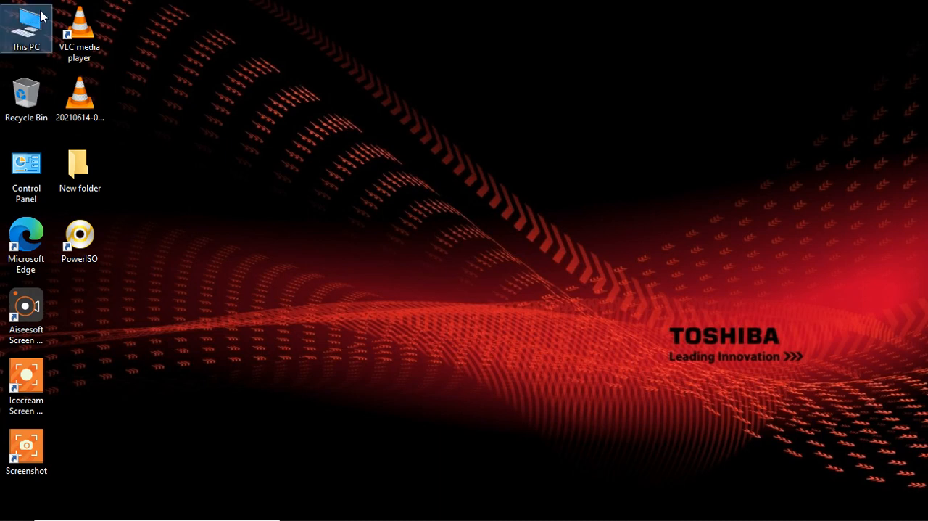
double_click(26, 23)
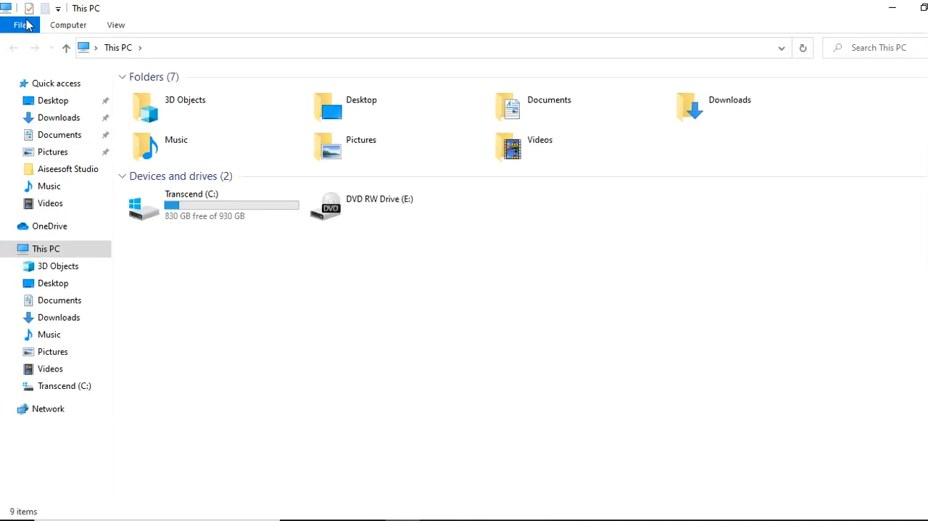
mouse_move(20, 25)
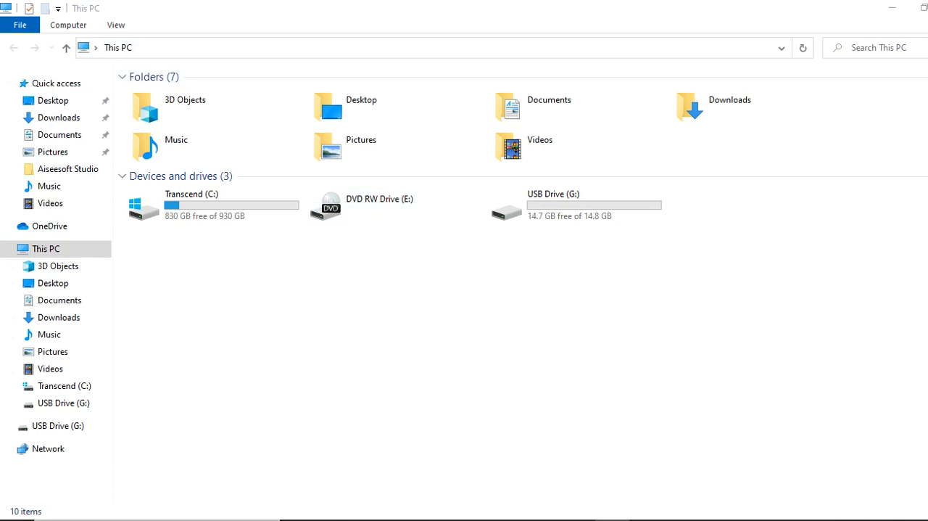
left_click(8, 515)
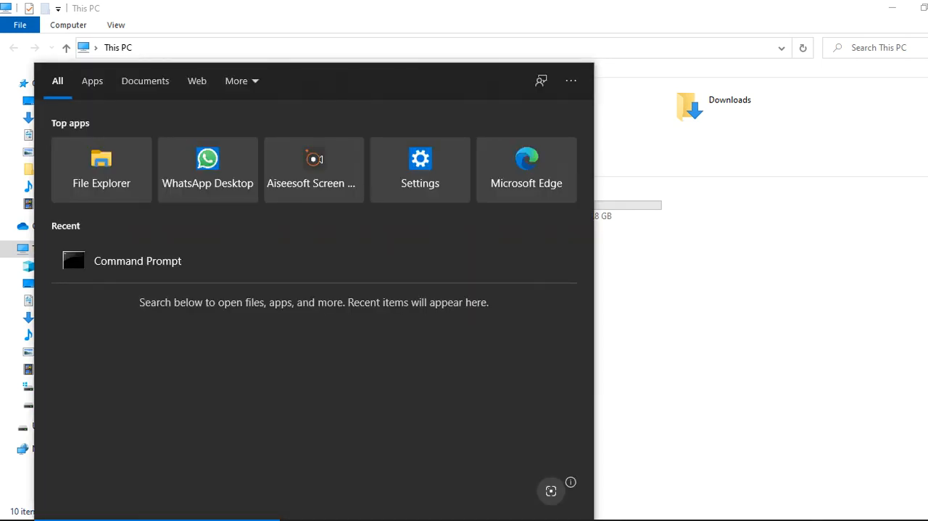
mouse_move(137, 260)
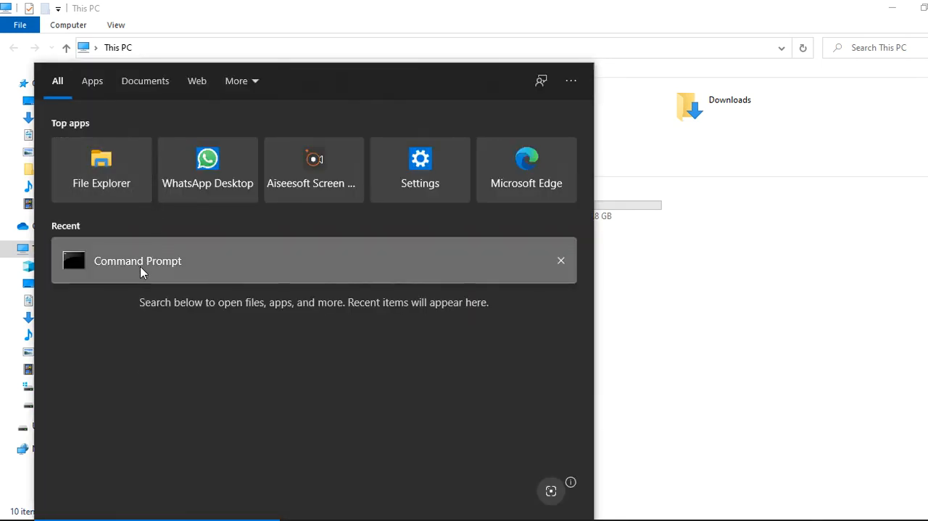
mouse_move(102, 306)
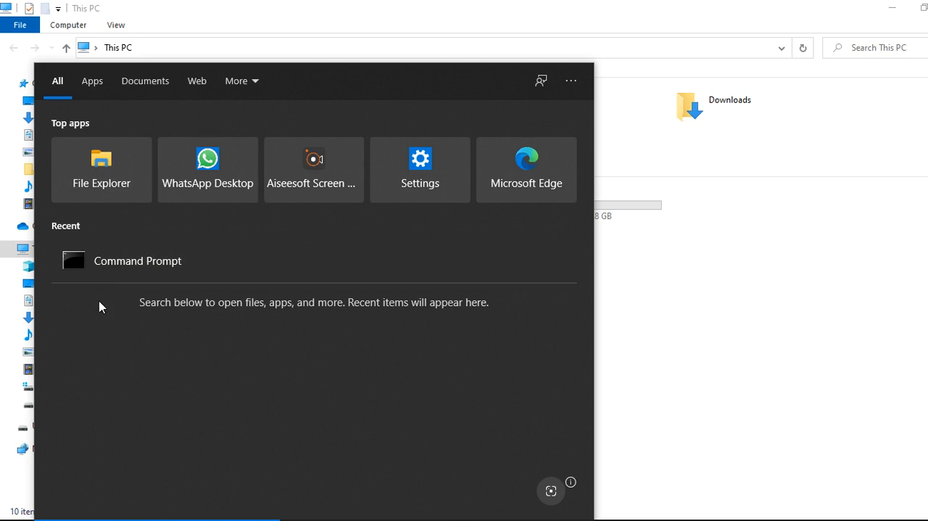
Step: Show the launch options for the recent Command Prompt entry in search
right_click(137, 260)
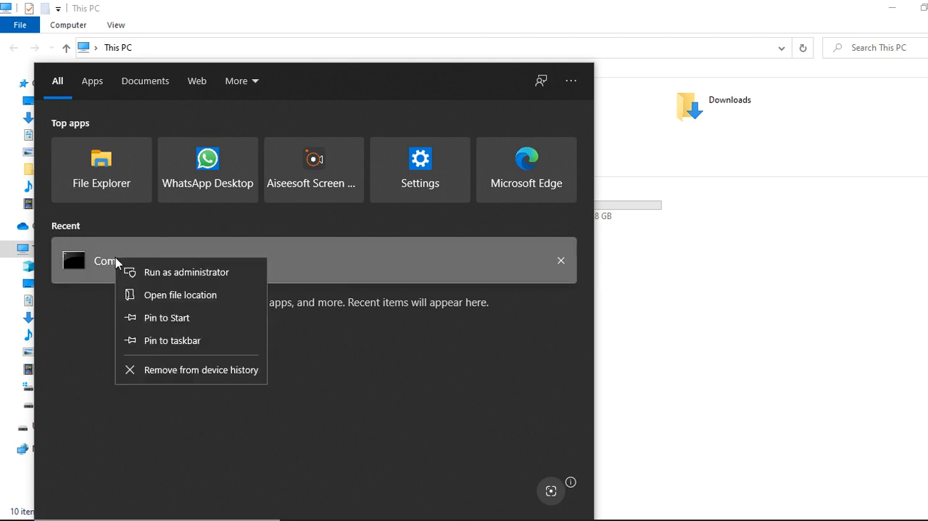
mouse_move(162, 278)
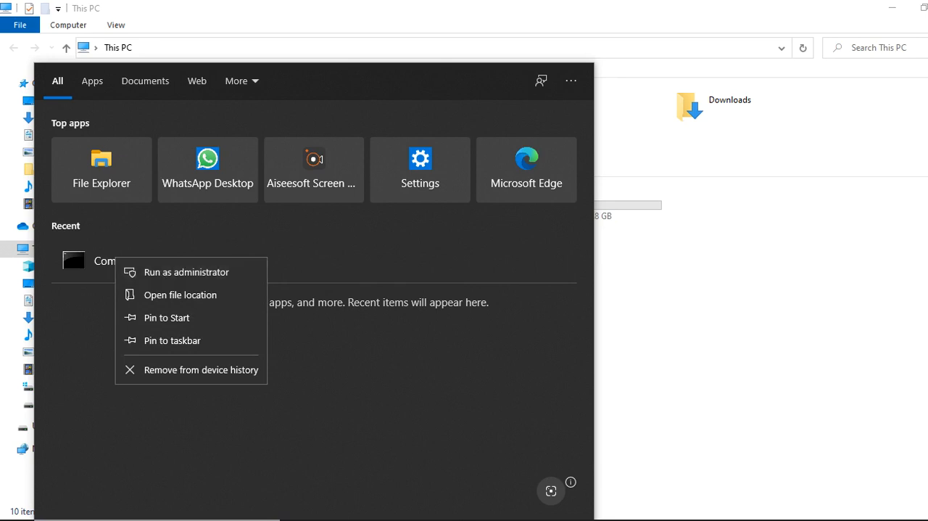
Step: Run Command Prompt as administrator and start diskpart
left_click(187, 271)
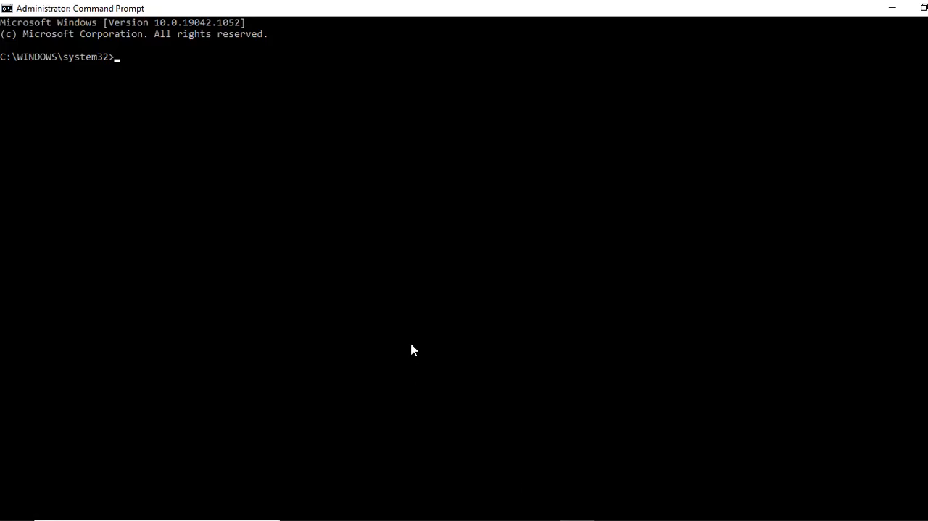
mouse_move(294, 87)
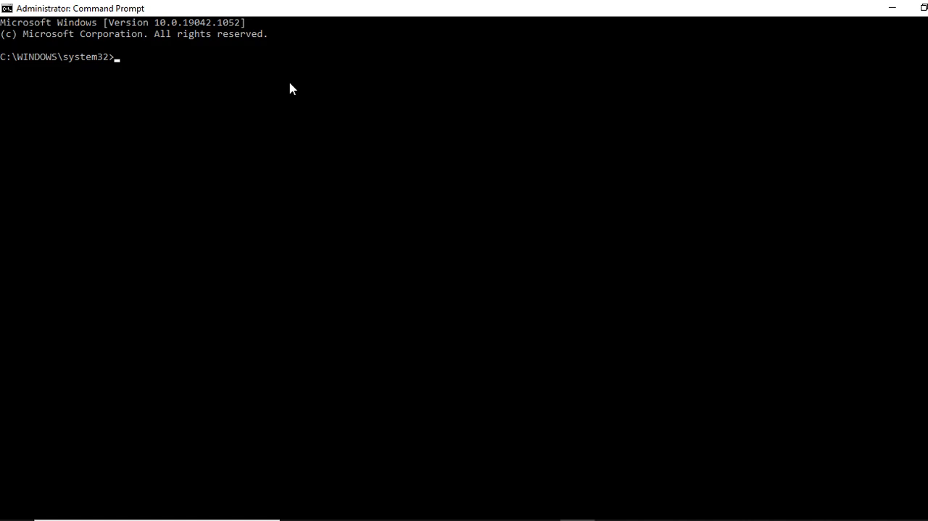
mouse_move(288, 79)
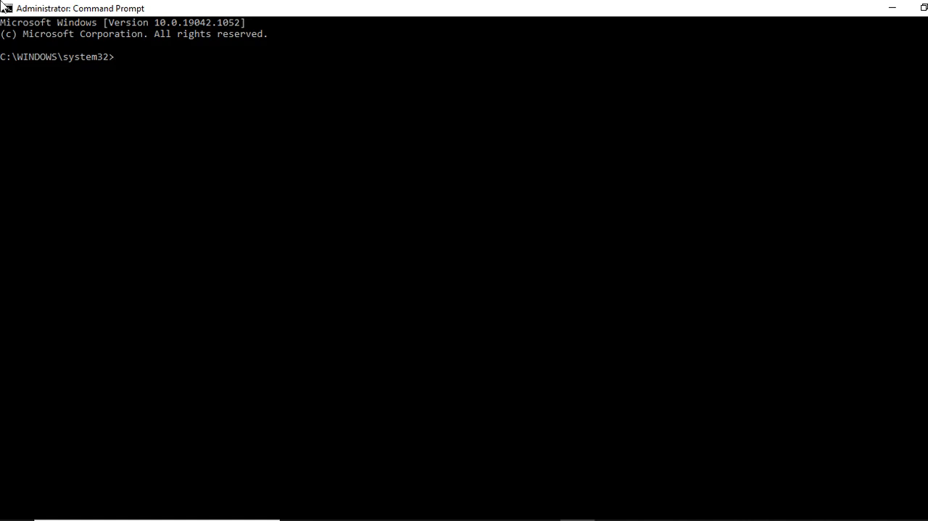
type("dis")
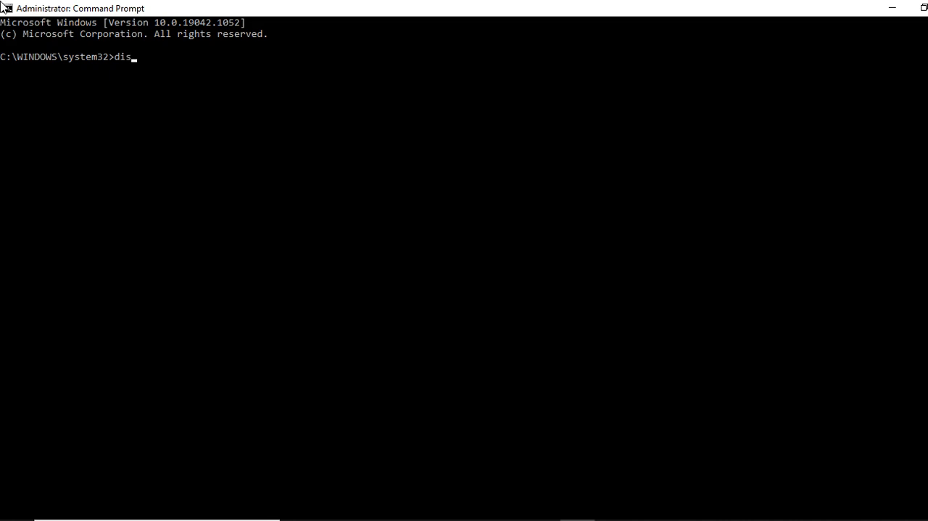
type("k")
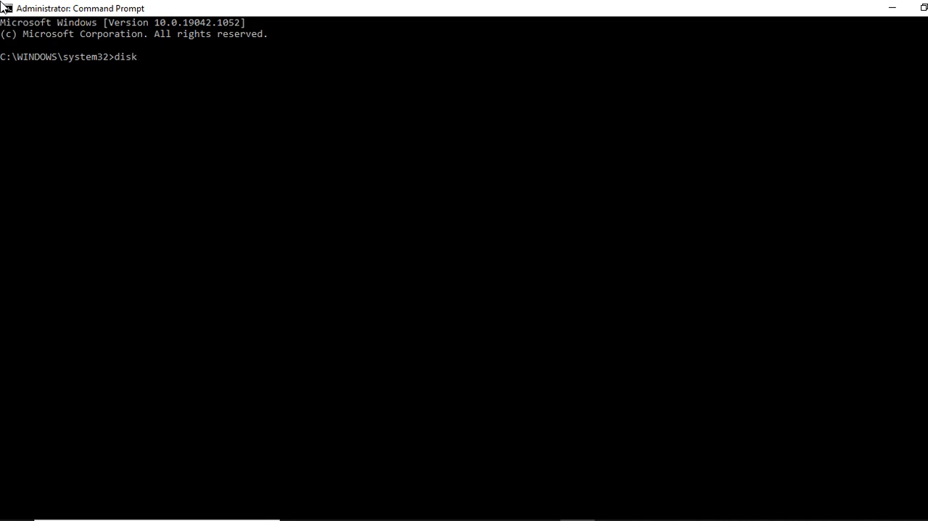
type("par")
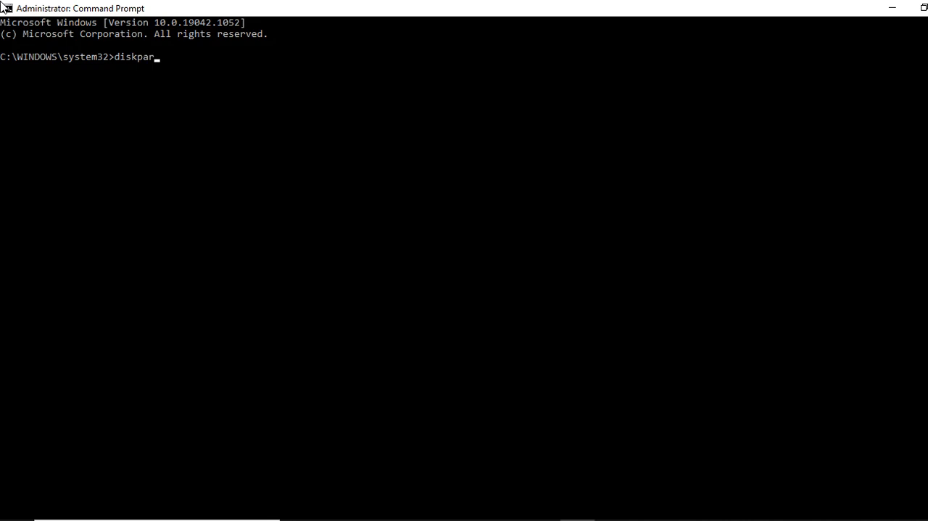
type("t")
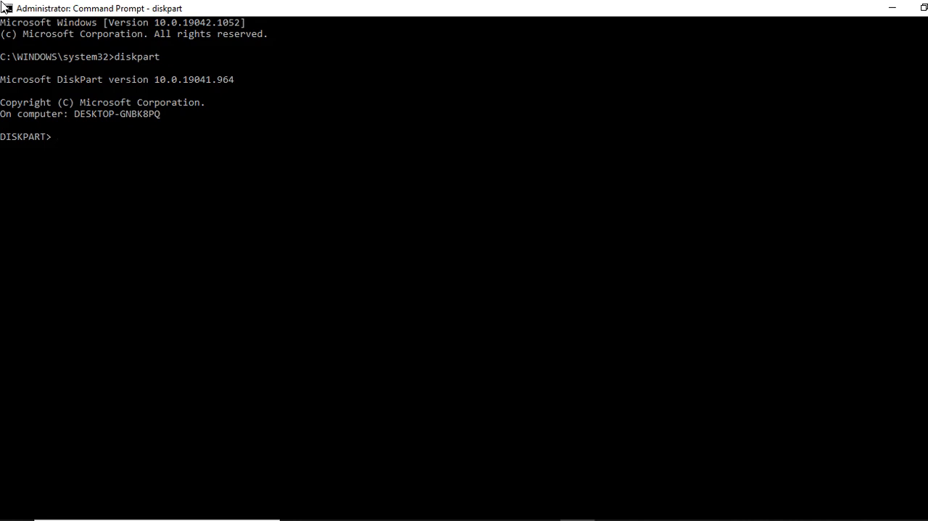
Step: Run 'list disk' to show Disk 0 (931 GB), Disk 1 (no media), Disk 2 (14 GB)
type("li")
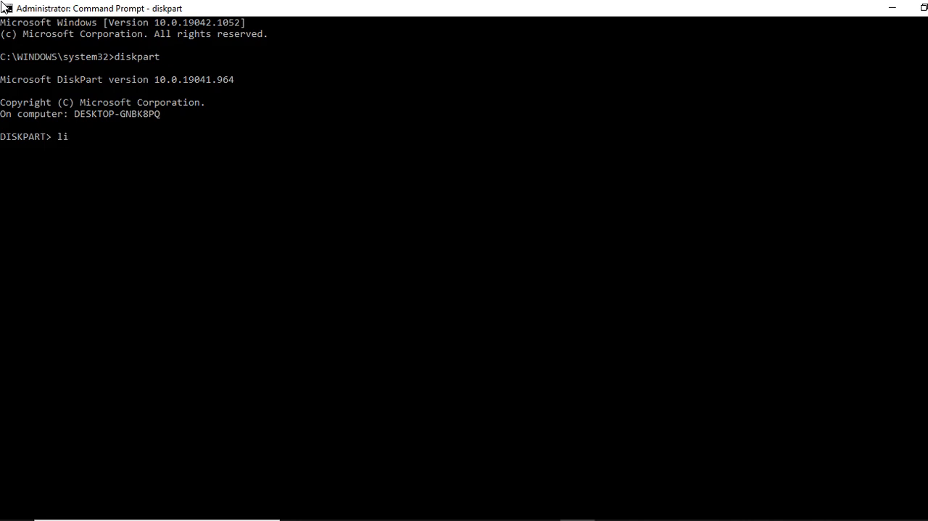
type("st")
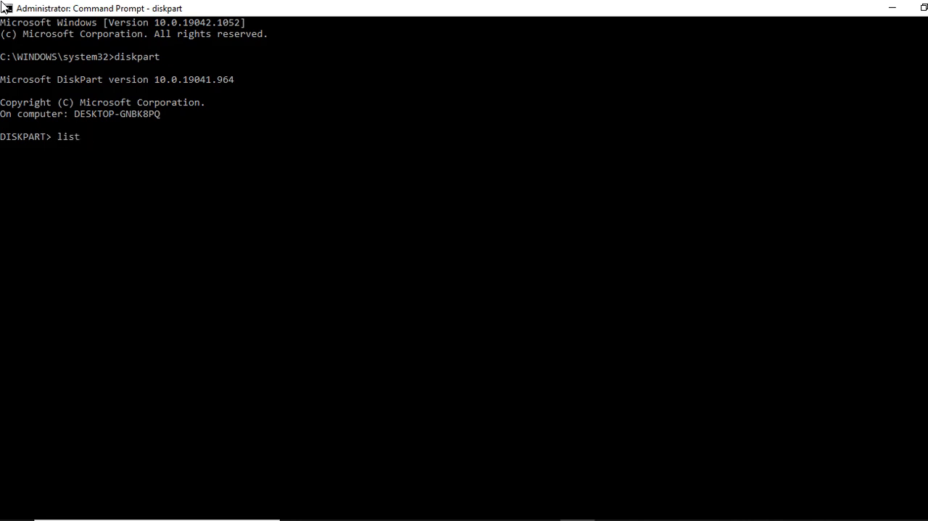
type("di")
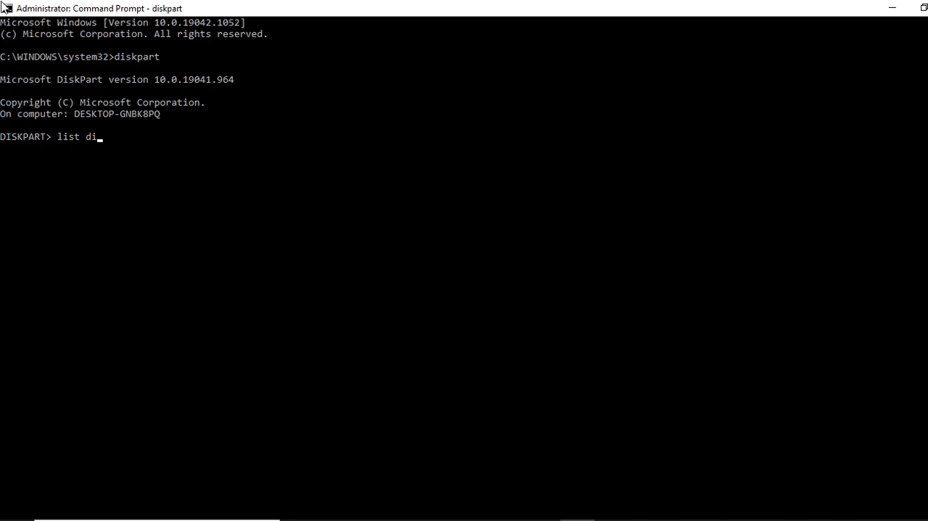
type("sk")
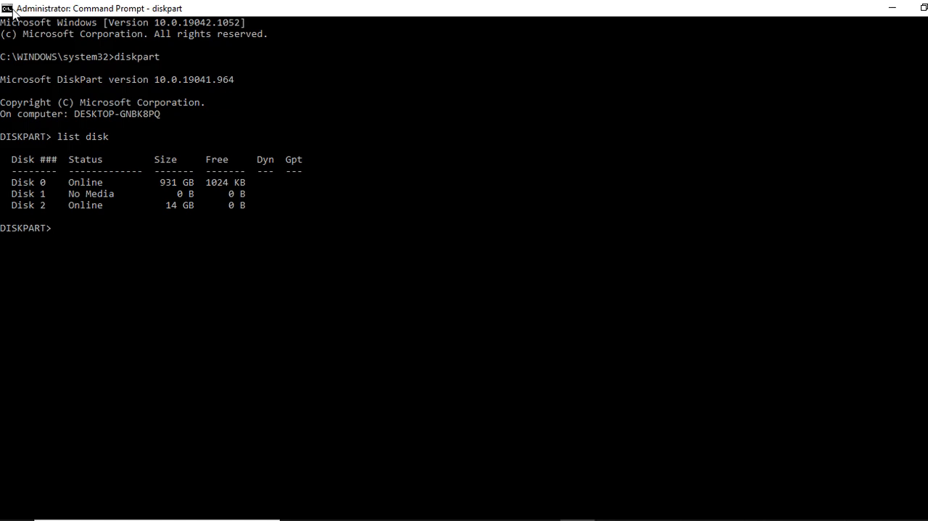
Step: Select disk 2, the 14 GB USB drive, and clean it
type("sel")
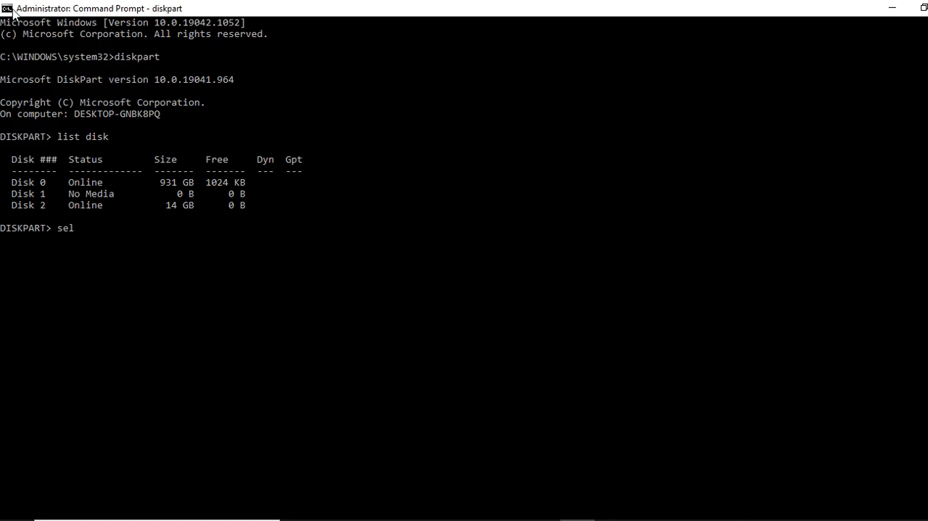
type("ect d")
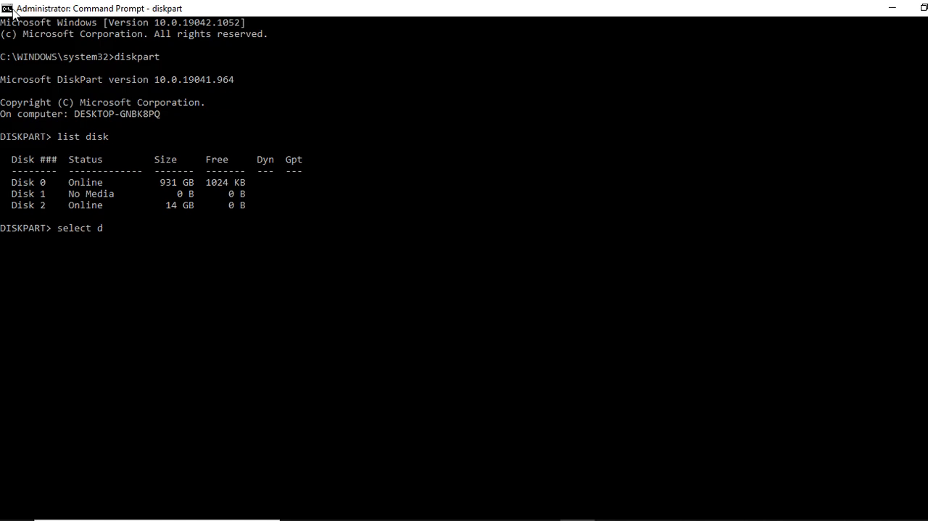
type("isk")
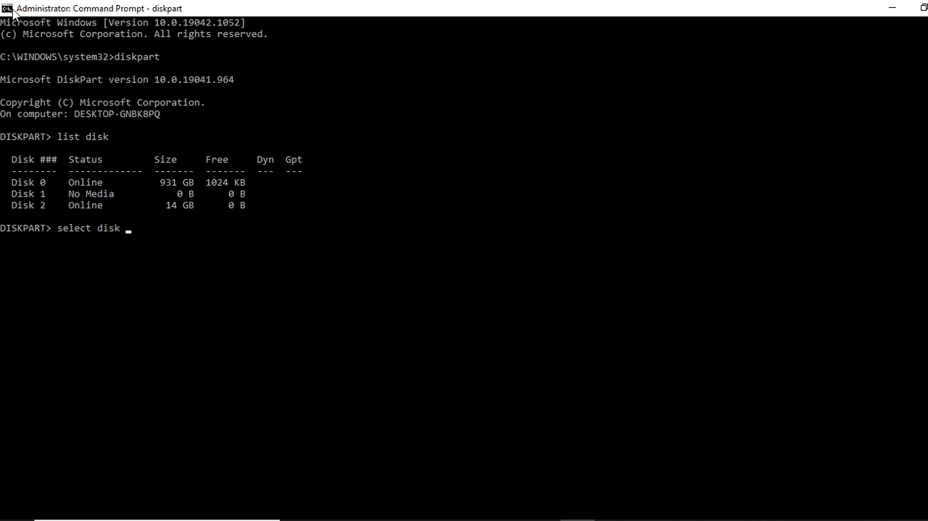
type("2")
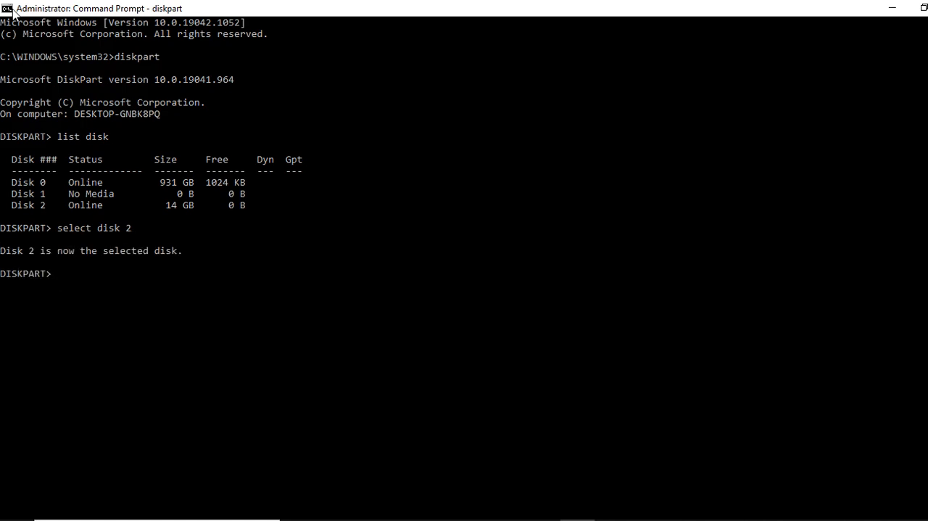
type("clean")
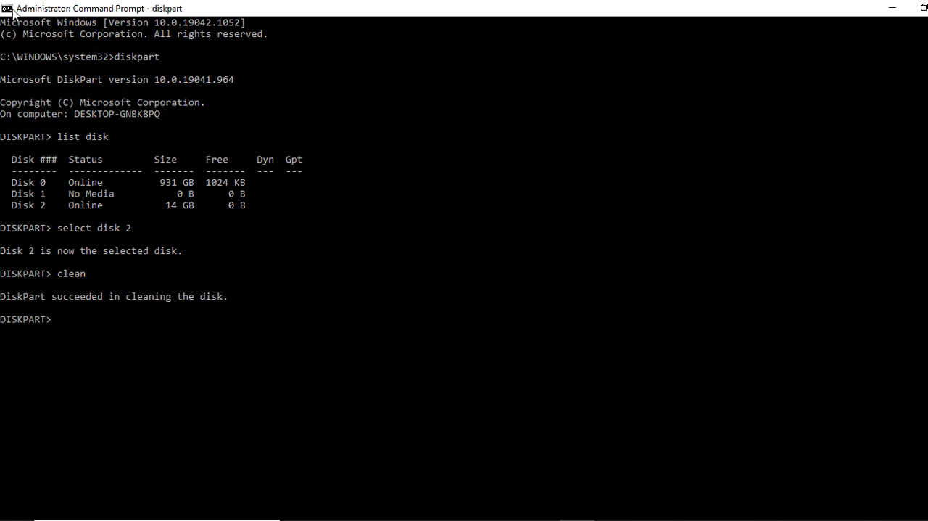
Step: Run 'create partition primary' on the cleaned Disk 2
key("enter")
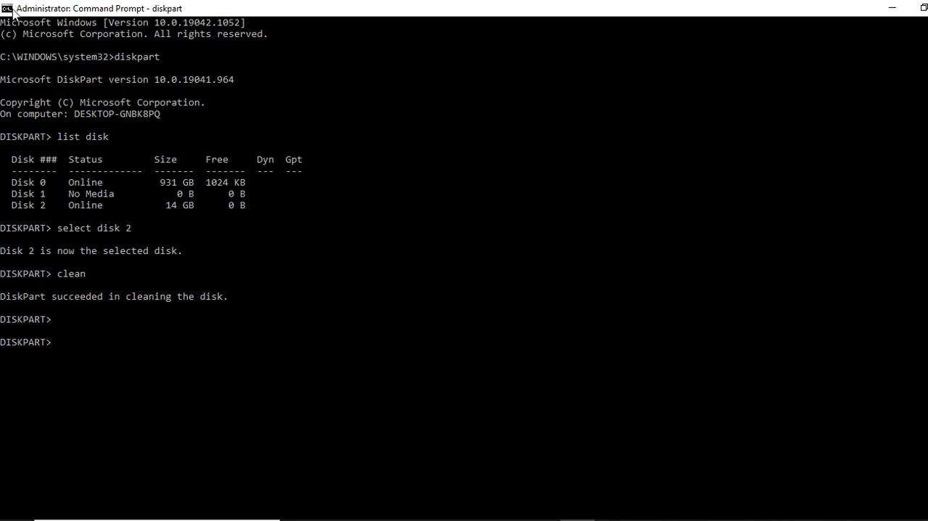
mouse_move(472, 412)
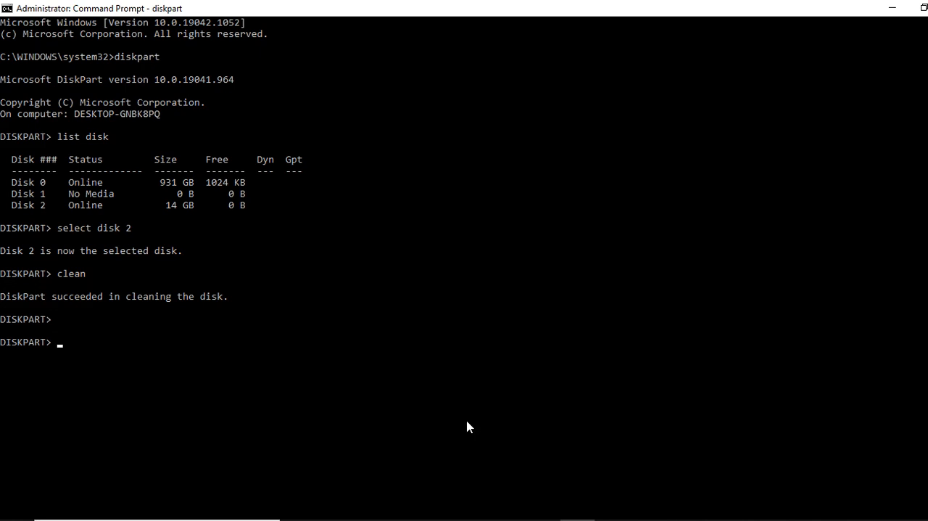
type("c")
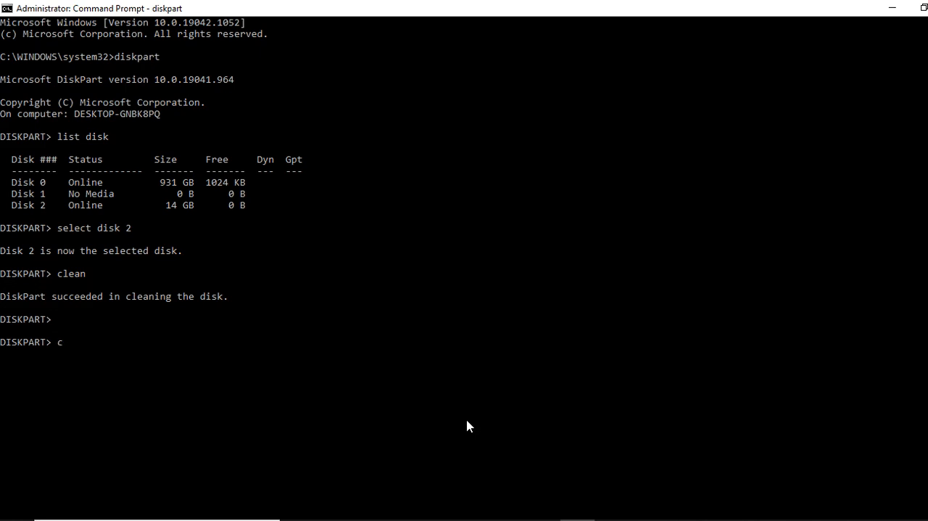
type("reate")
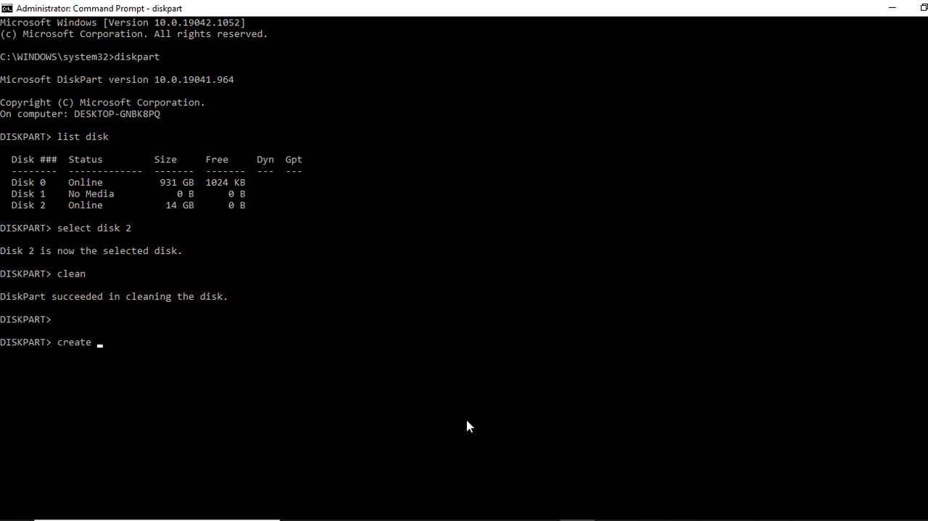
type("pa")
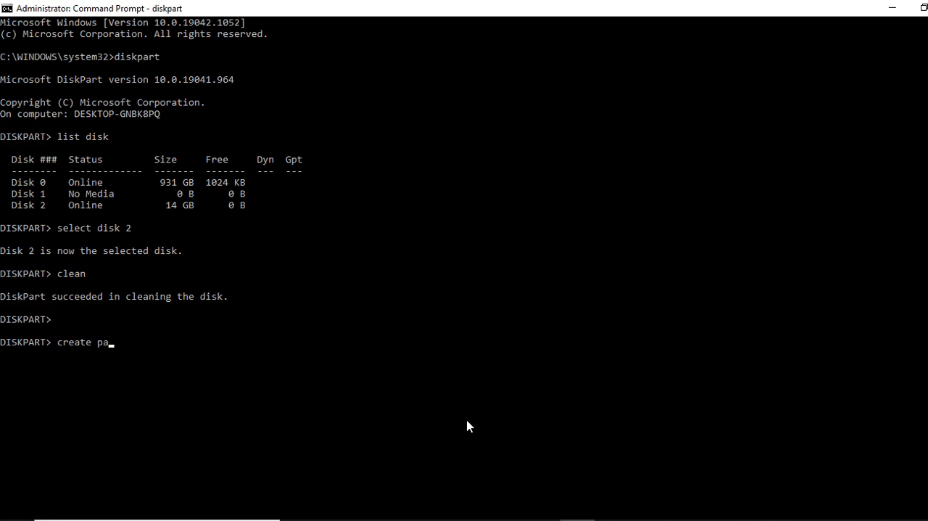
type("rtiti")
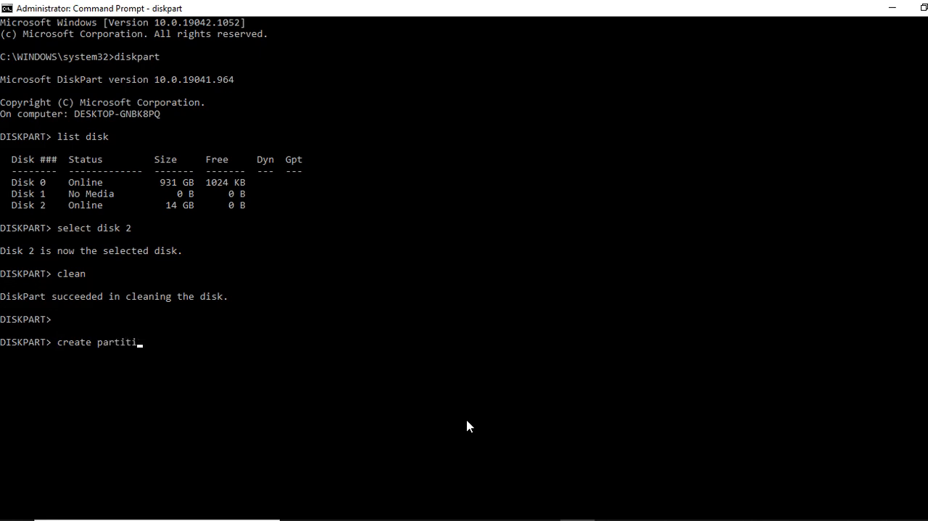
type("on")
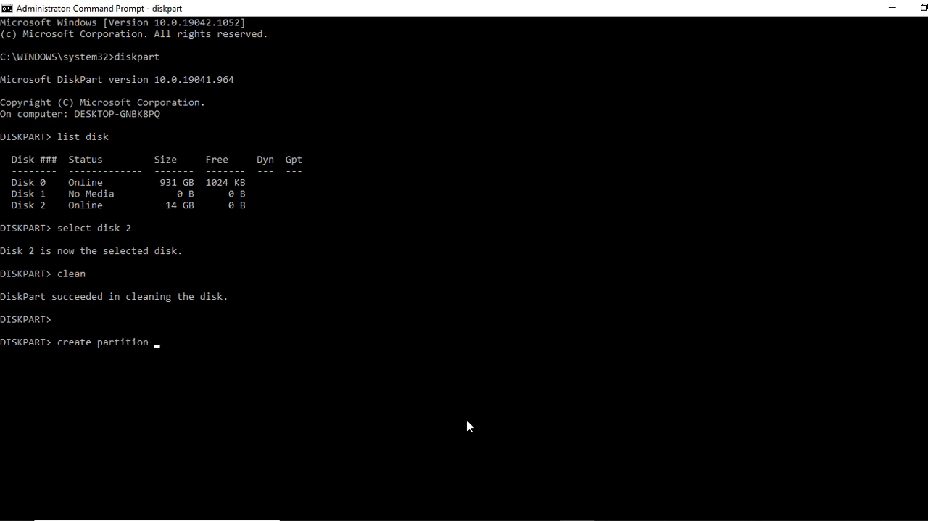
type("prim")
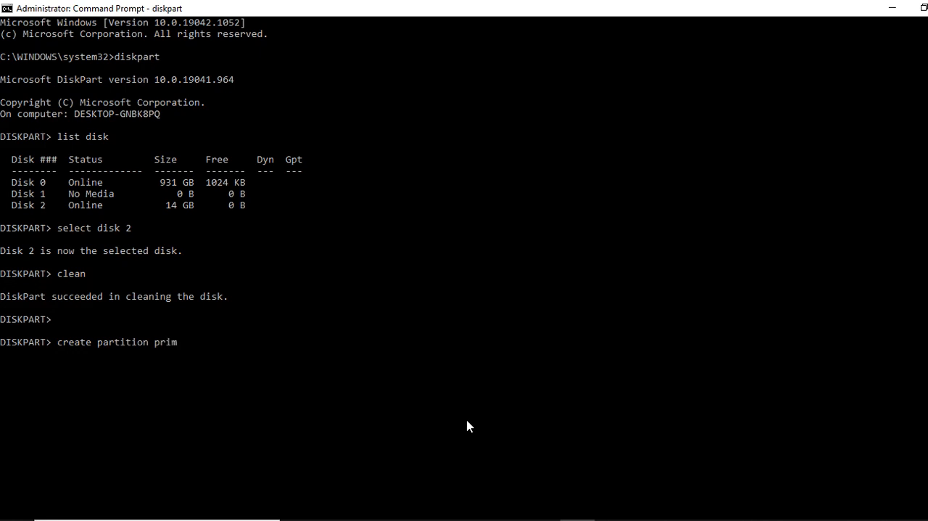
type("ary")
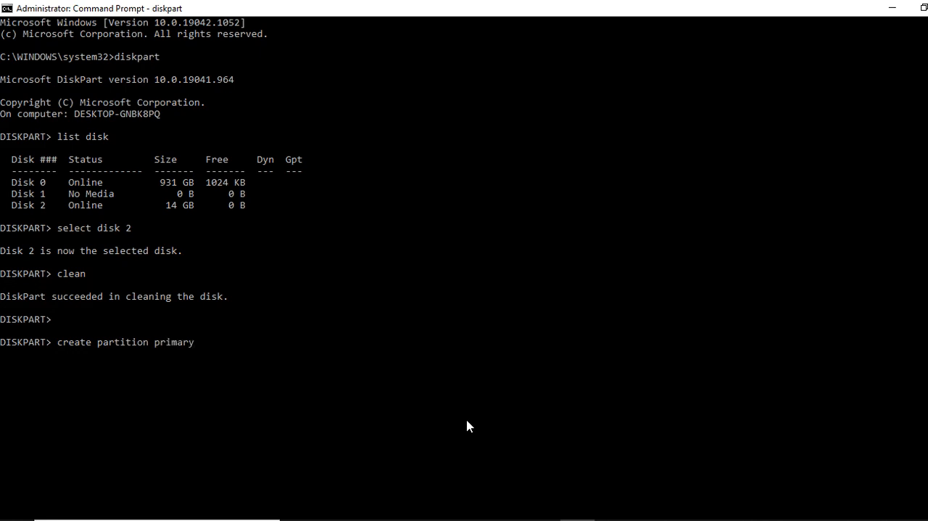
key("Enter")
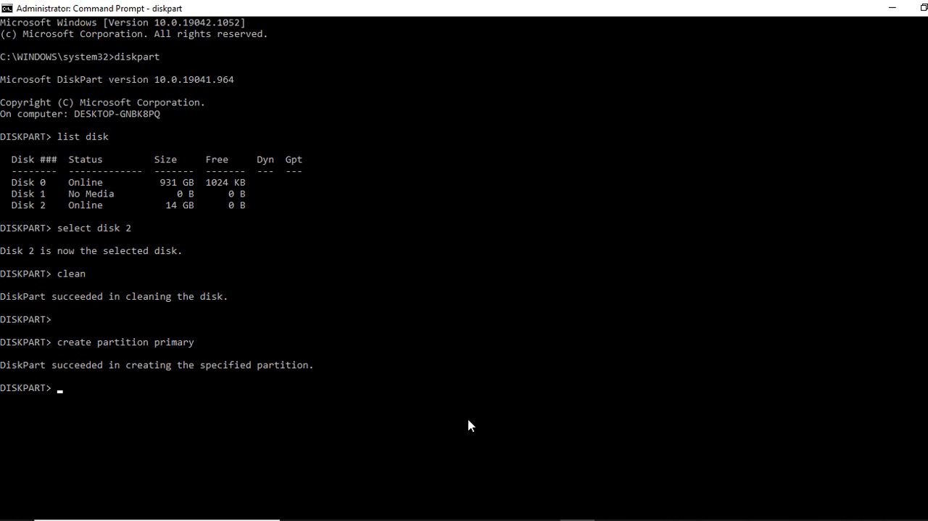
Step: Run 'active' to mark Disk 2's new partition as active
type("act")
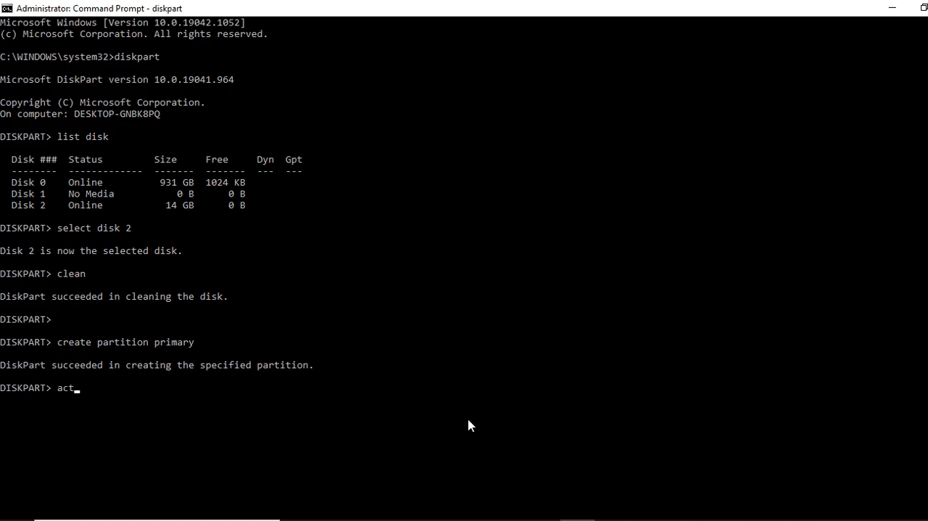
type("ive")
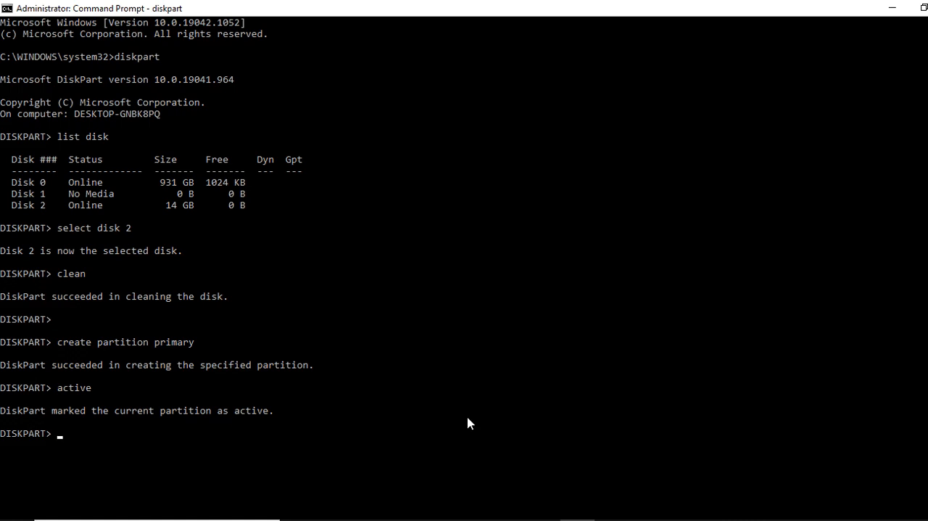
Step: Run 'format fs=ntfs quick' and let it reach 100 percent completed
type("format")
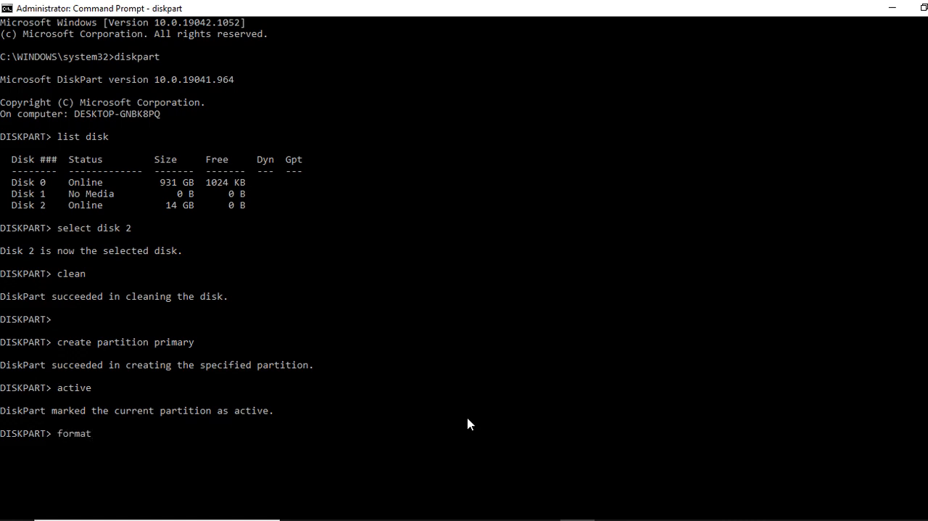
type("fs")
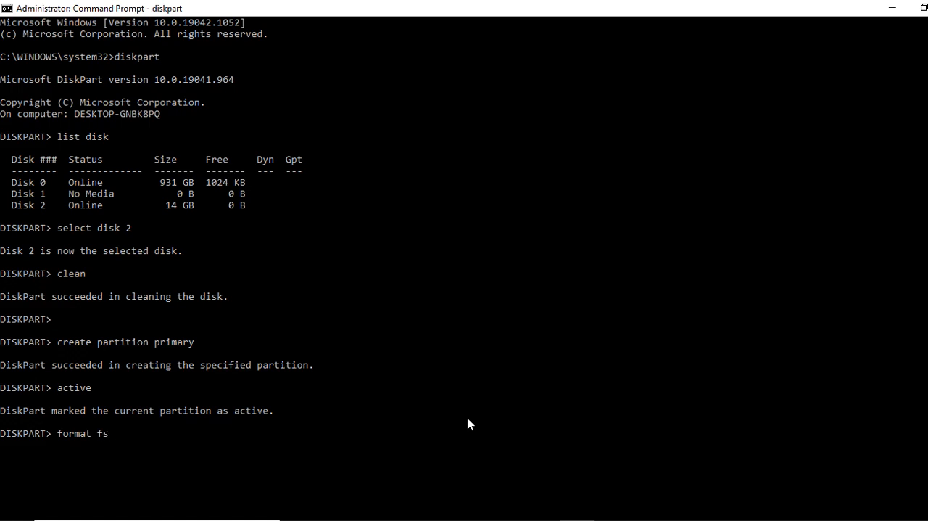
type("=")
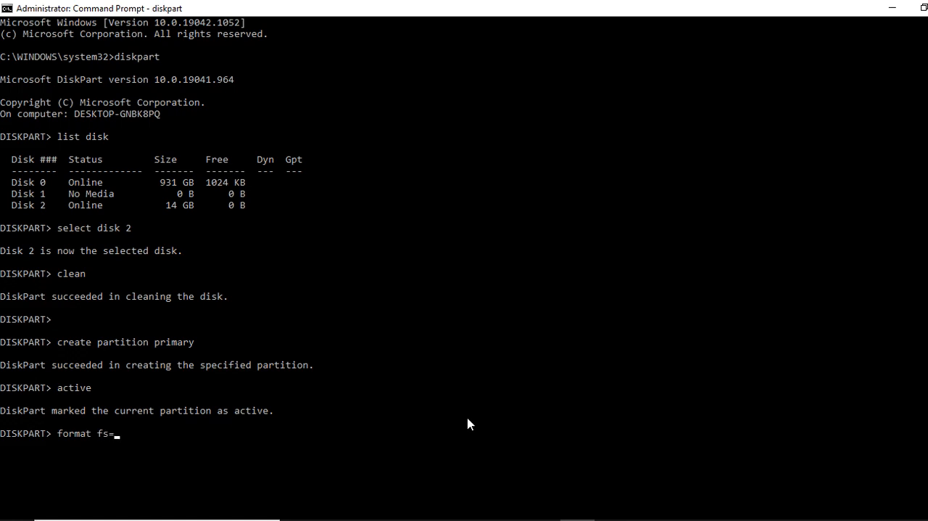
type("n")
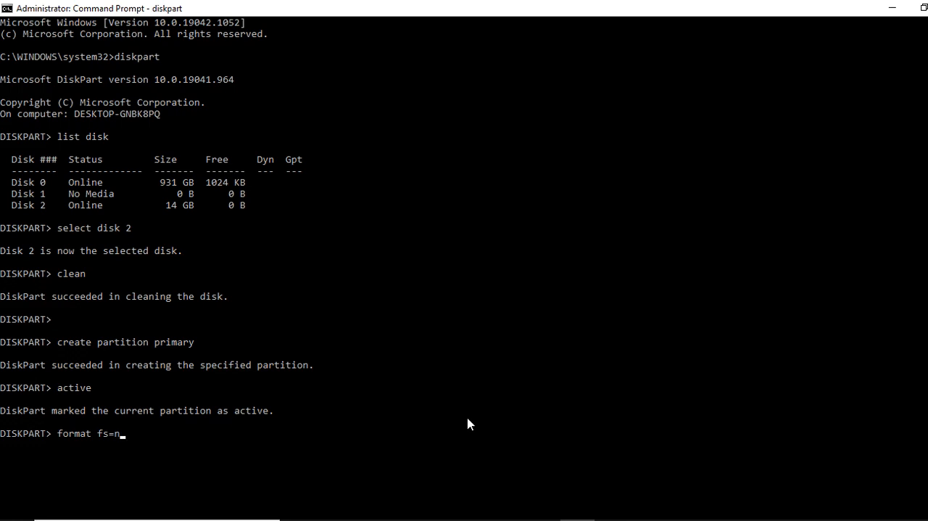
type("tfs")
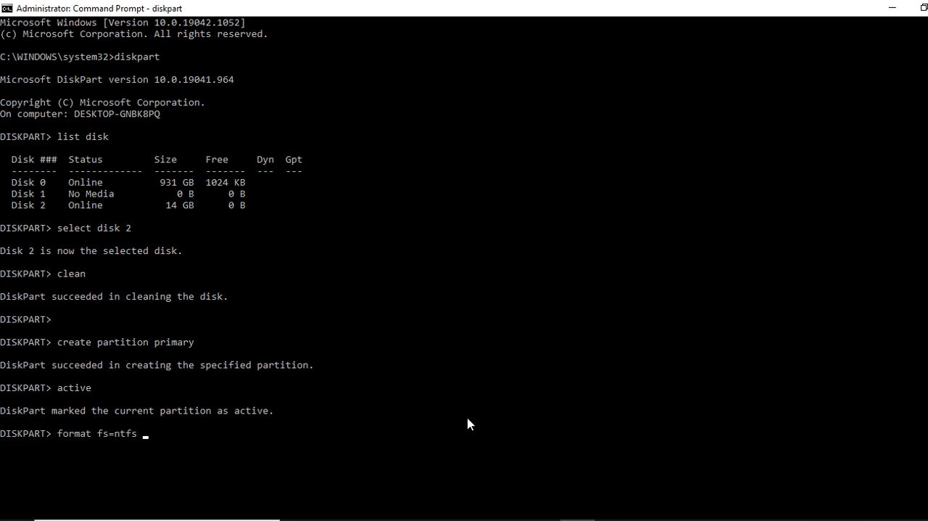
type("q")
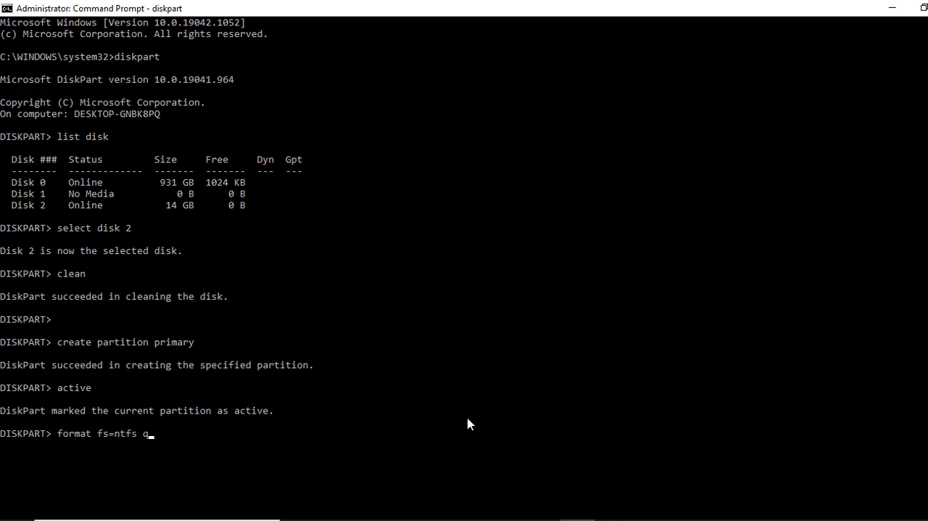
type("uic")
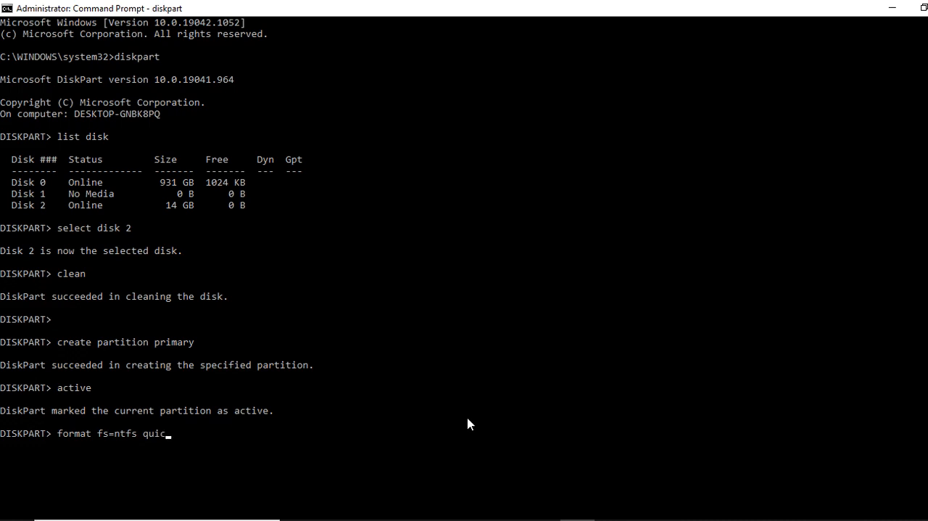
type("k")
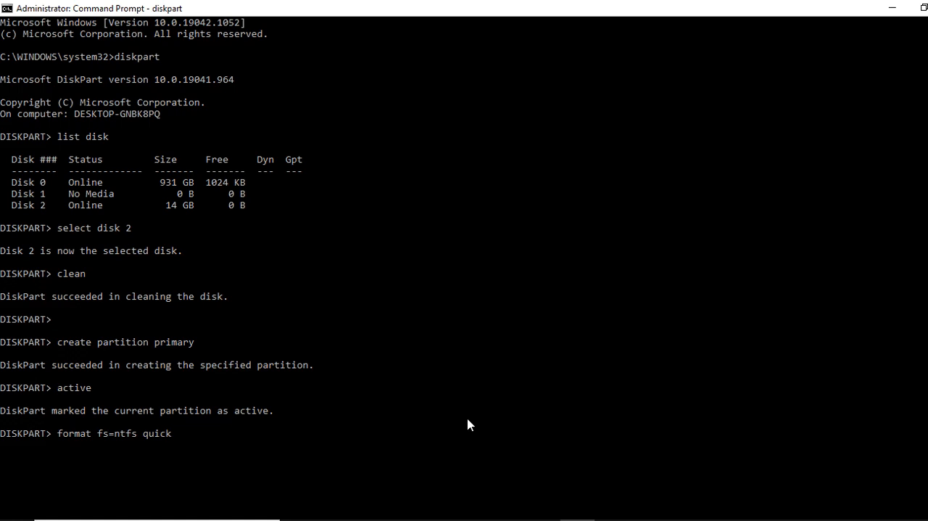
key("Return")
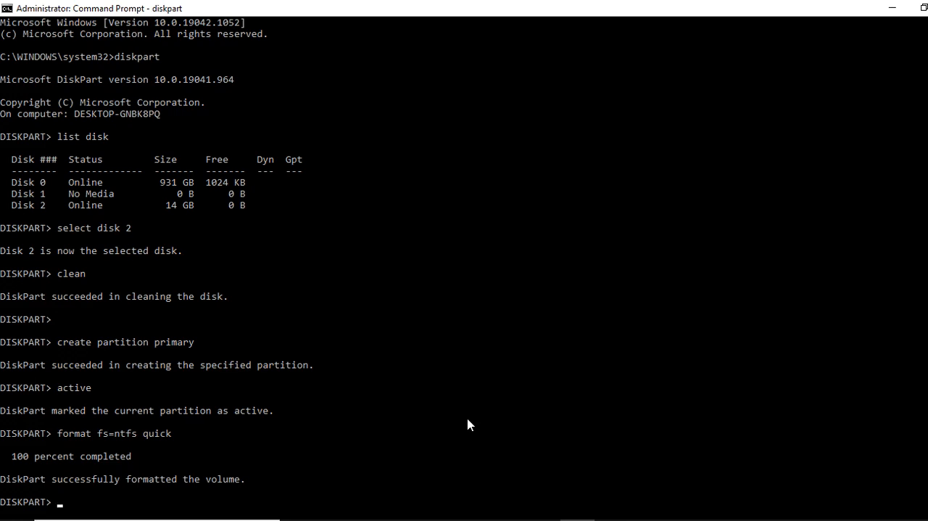
Step: Run 'assign' so the formatted volume appears as USB Drive (F:)
type("a")
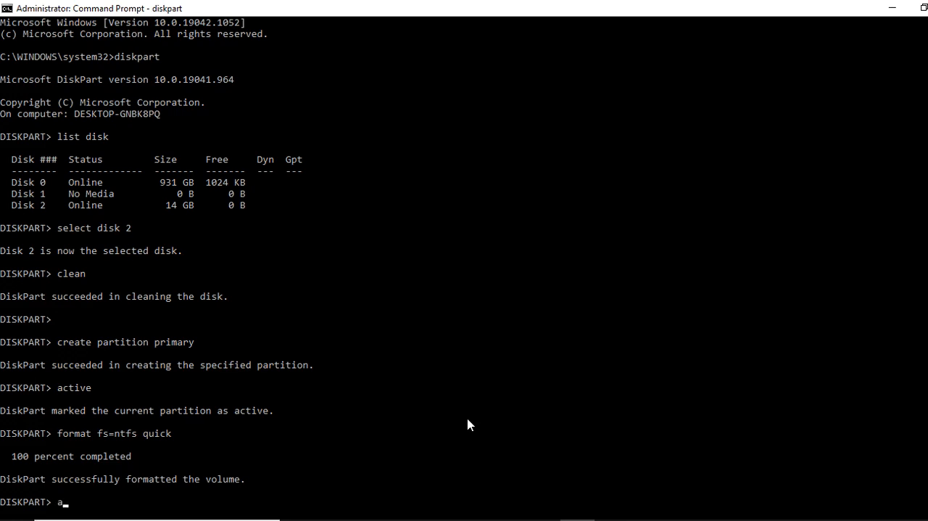
type("ssi")
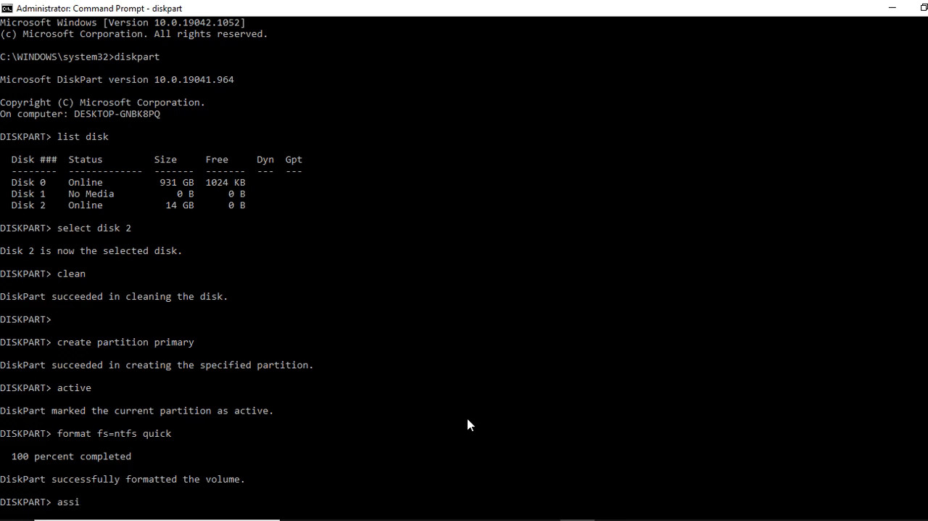
type("gn")
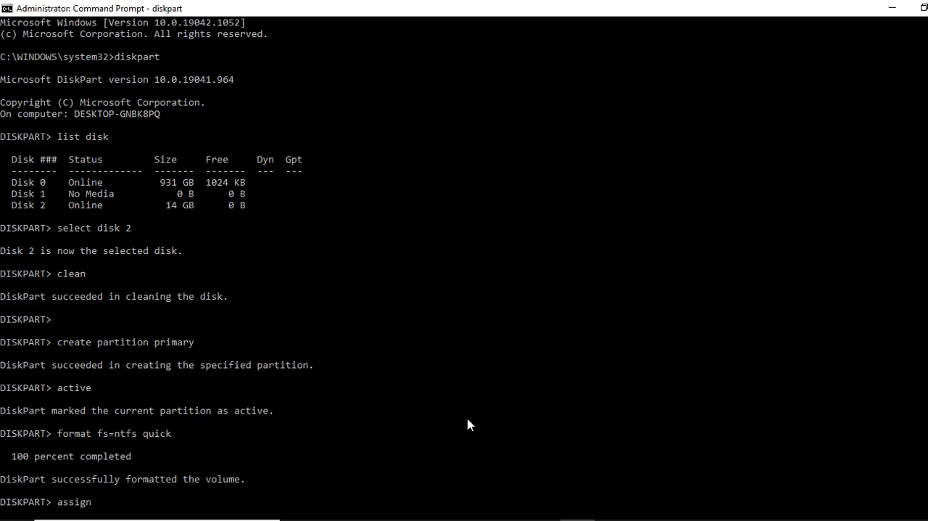
key("enter")
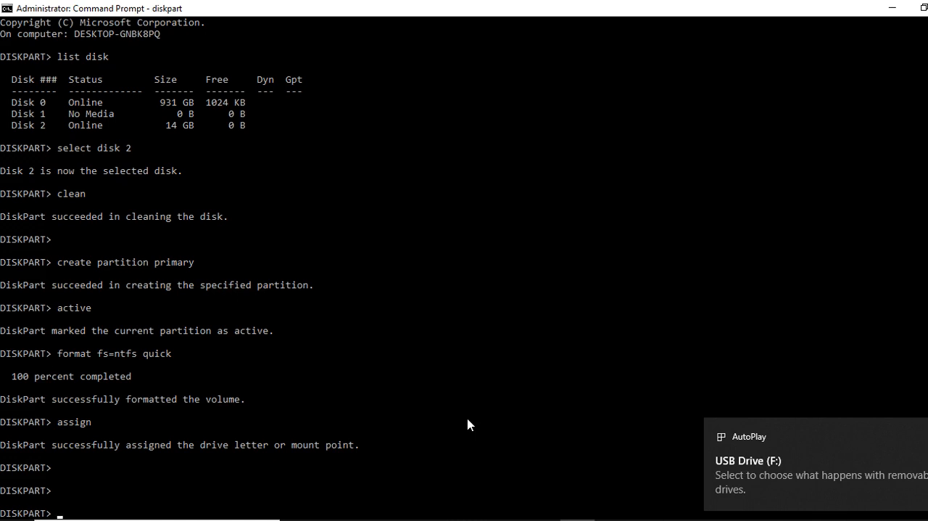
mouse_move(789, 396)
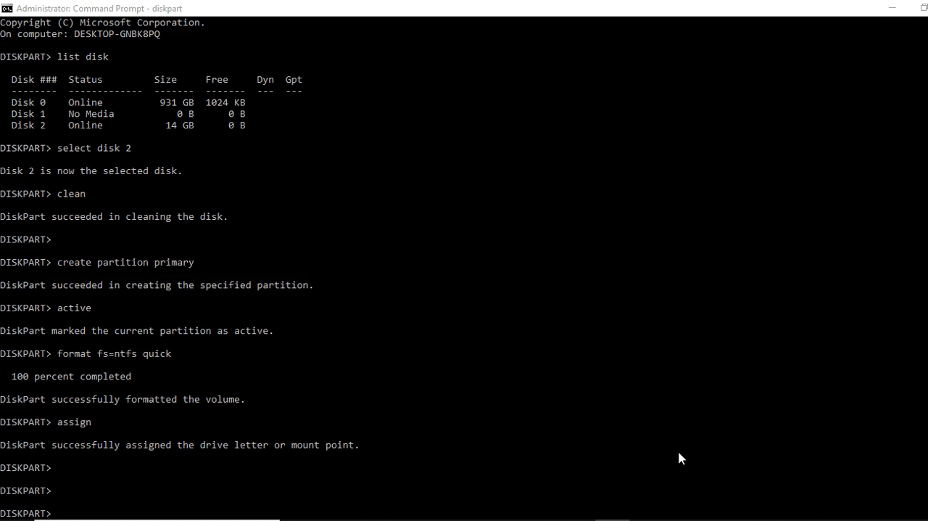
mouse_move(671, 496)
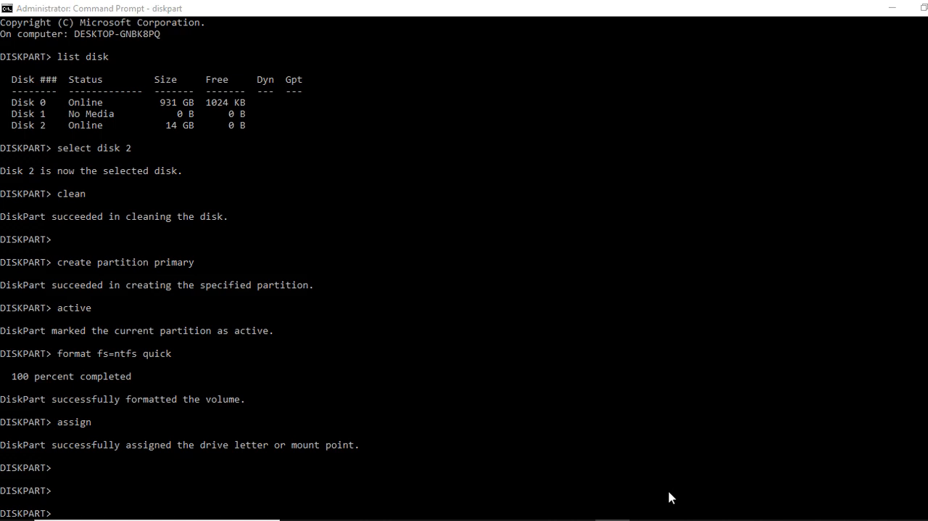
mouse_move(667, 498)
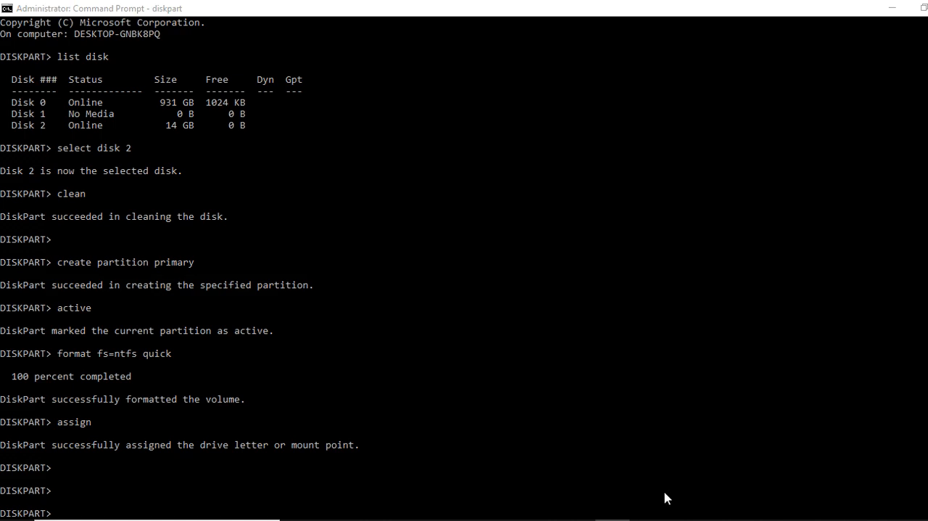
mouse_move(29, 514)
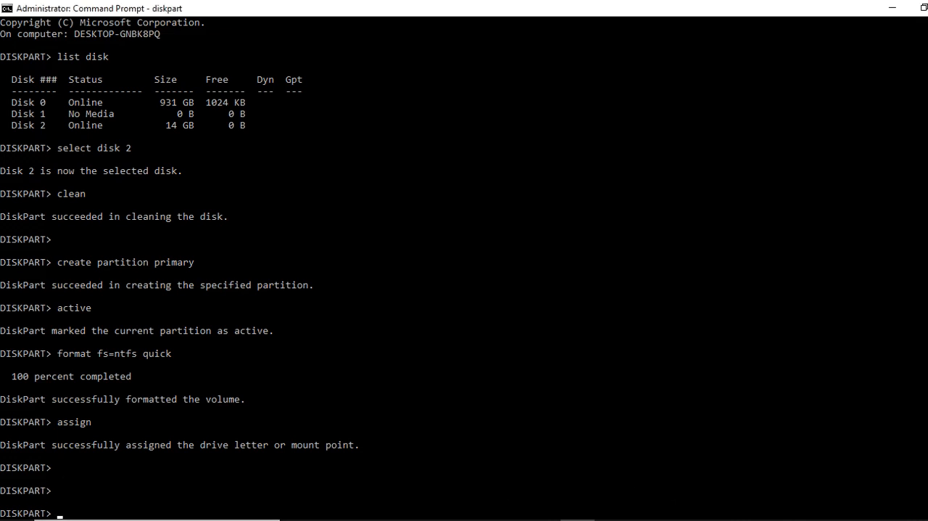
Step: Type 'exit' to quit DiskPart and return to the system32 prompt
type("ex")
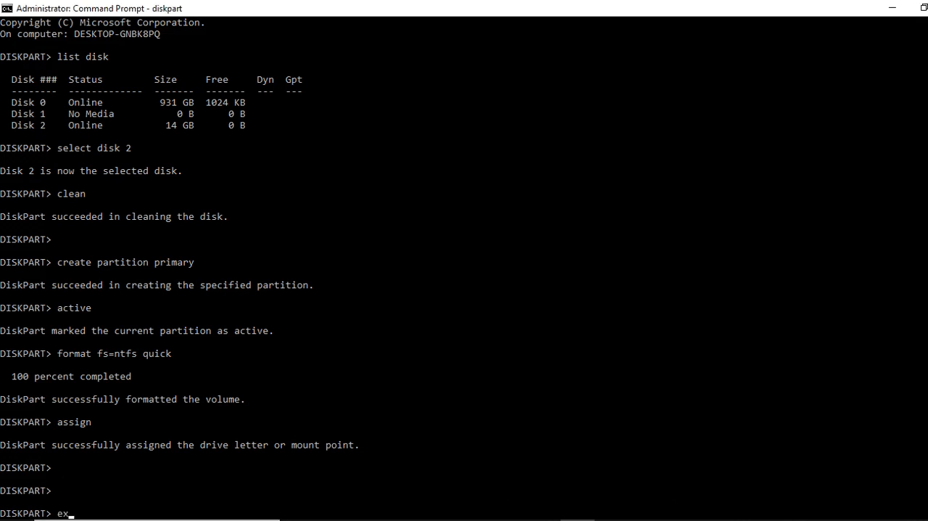
type("it")
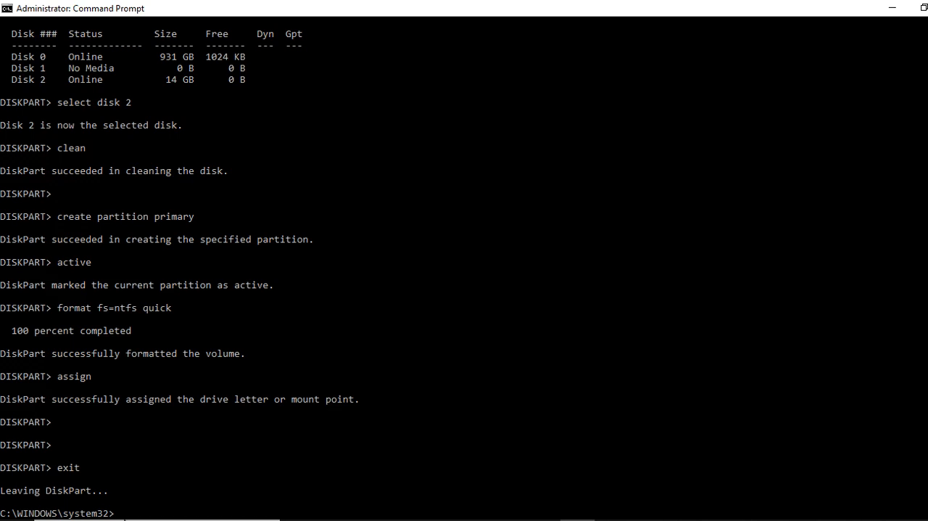
mouse_move(458, 506)
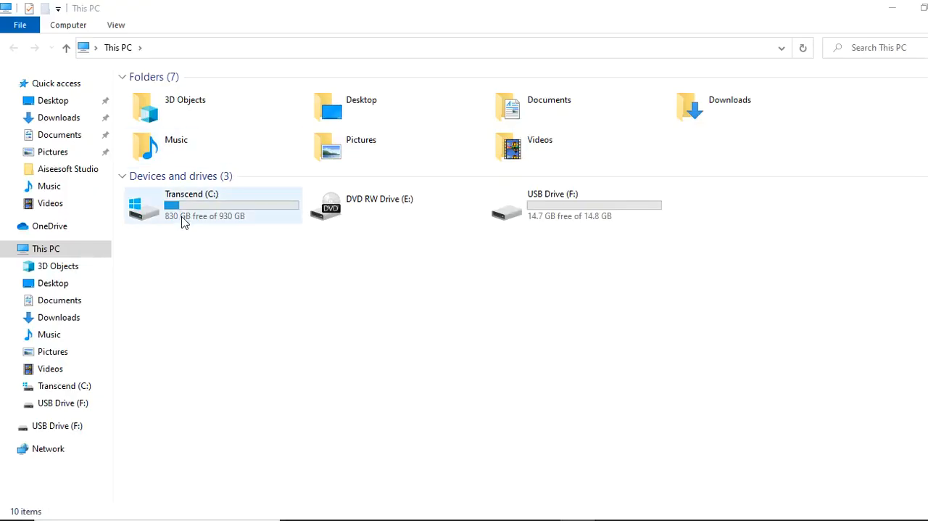
Step: Copy the W10.Aio.May.2016 setup files from C:\soft into USB Drive (F:), starting the 1,254-item copy
double_click(211, 205)
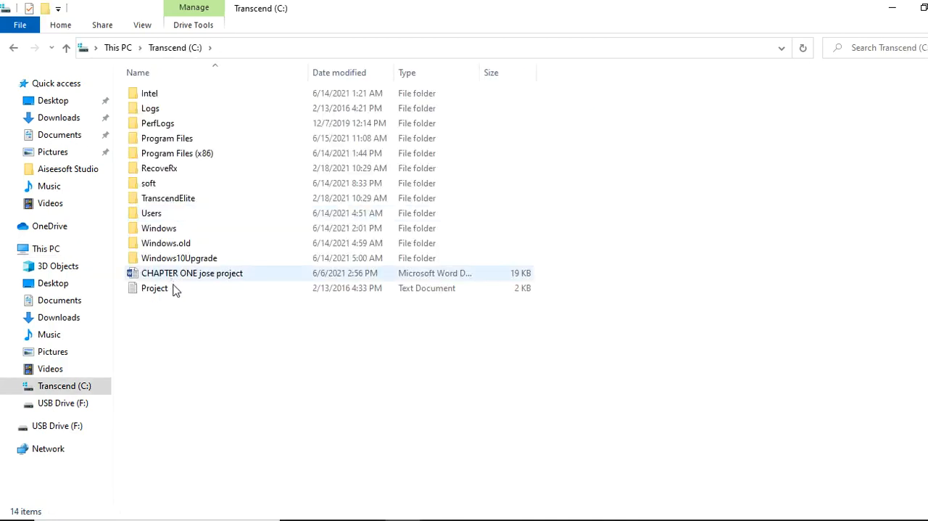
left_click(149, 182)
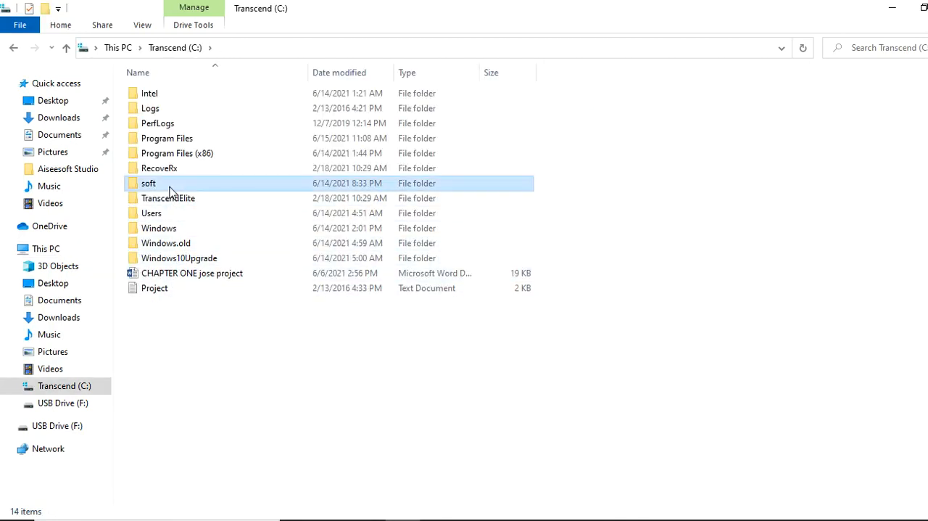
double_click(148, 183)
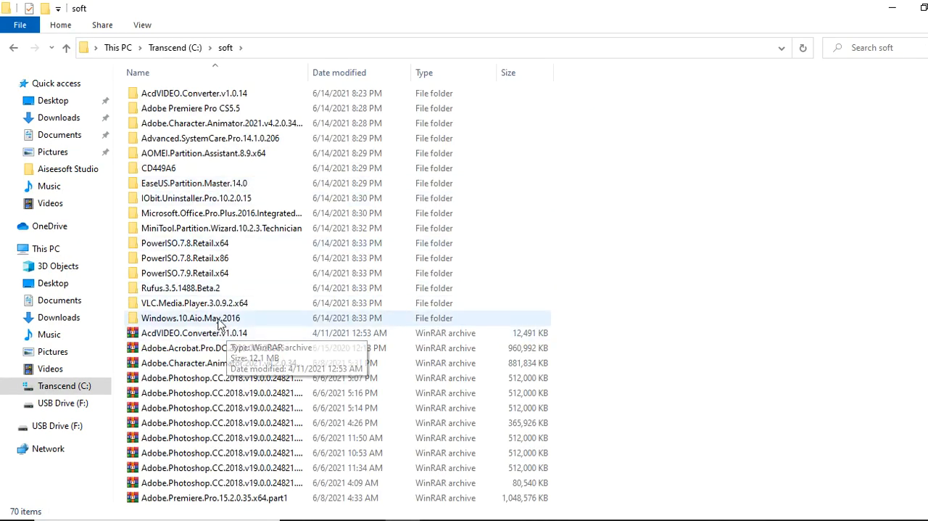
double_click(190, 317)
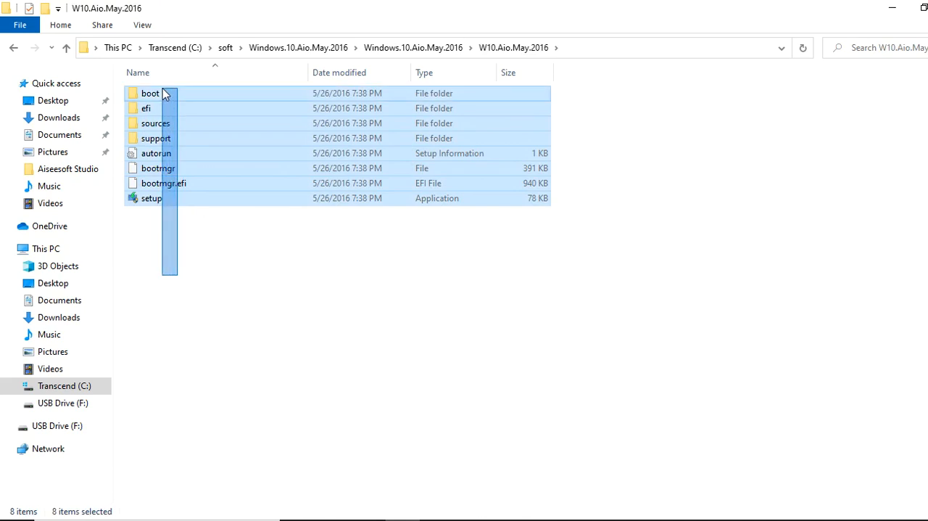
right_click(167, 93)
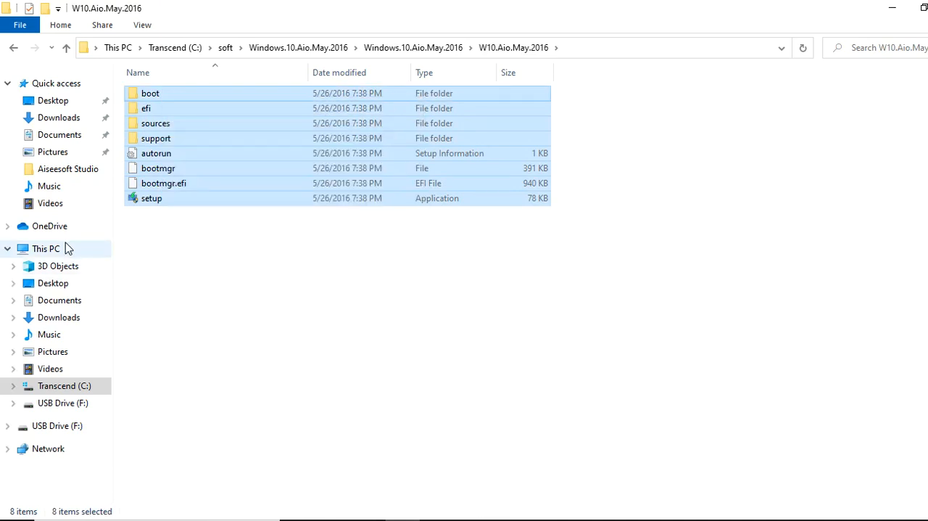
left_click(46, 248)
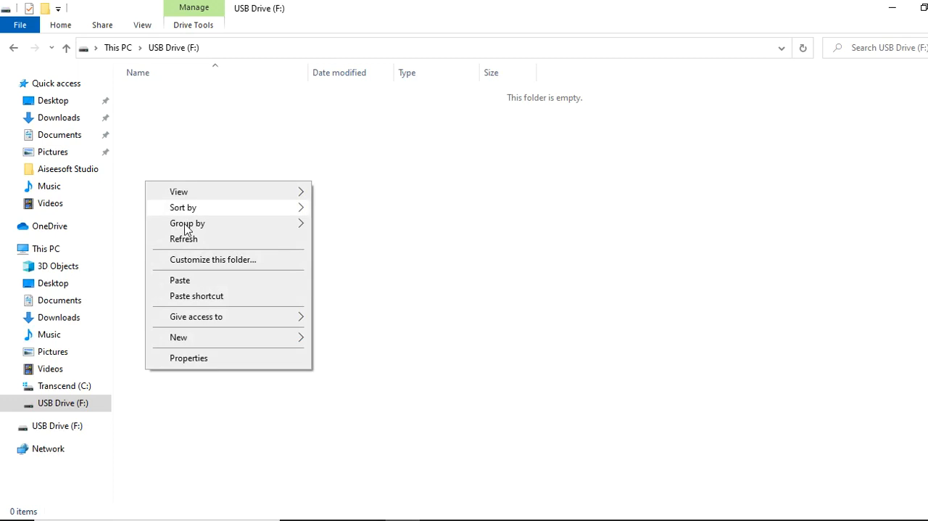
left_click(180, 280)
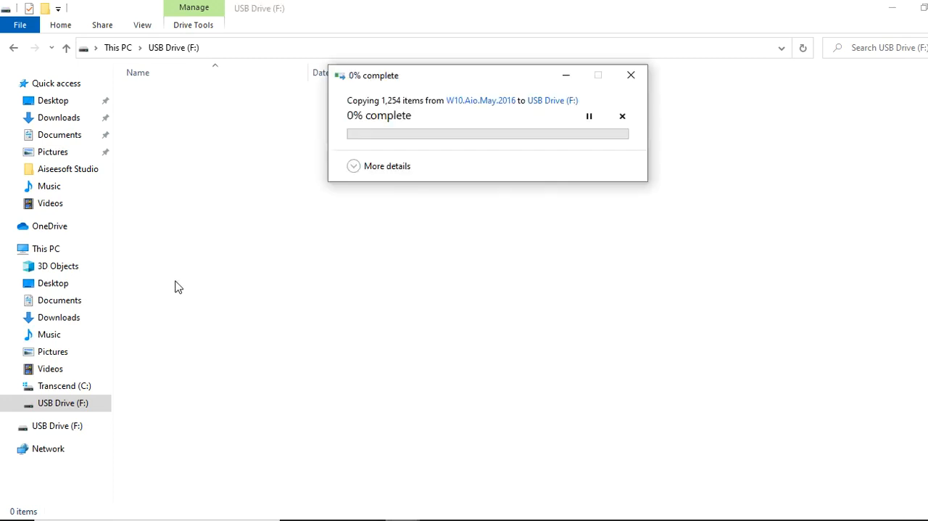